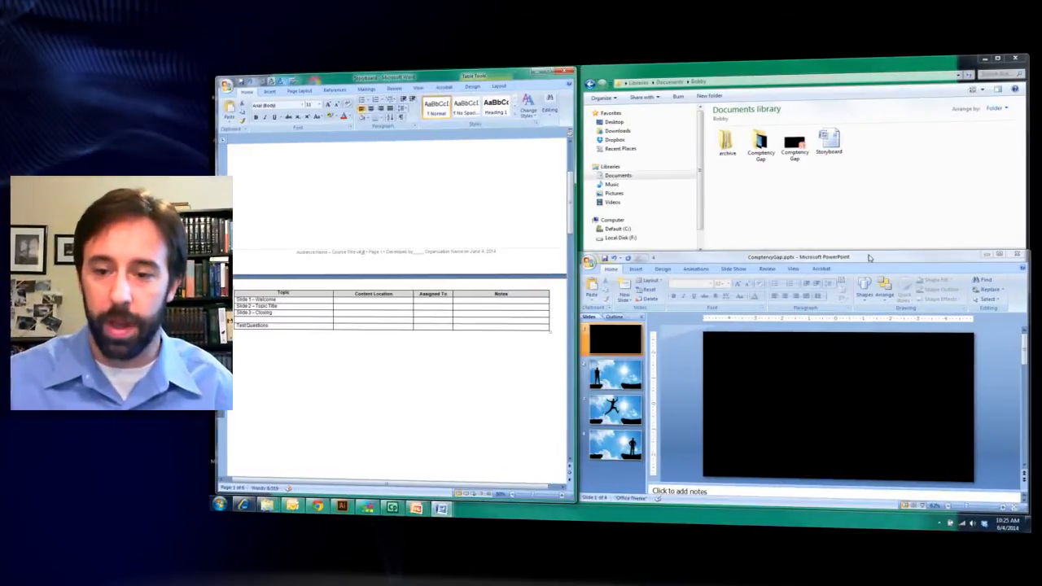
- Maximize the Word storyboard, review its slide pages and select the sample Audio Script sentence
click(1000, 258)
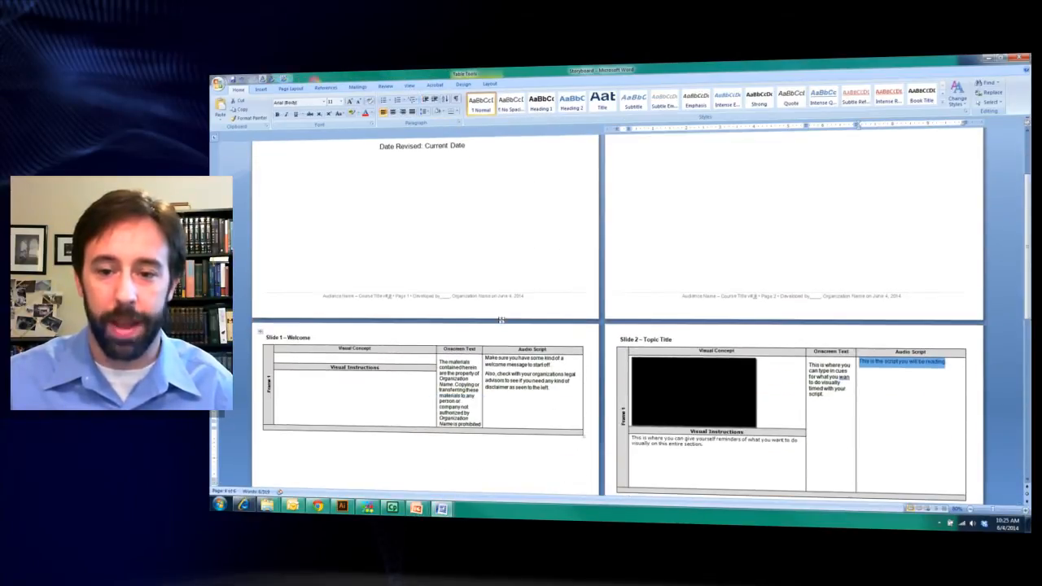
scroll(down, 3)
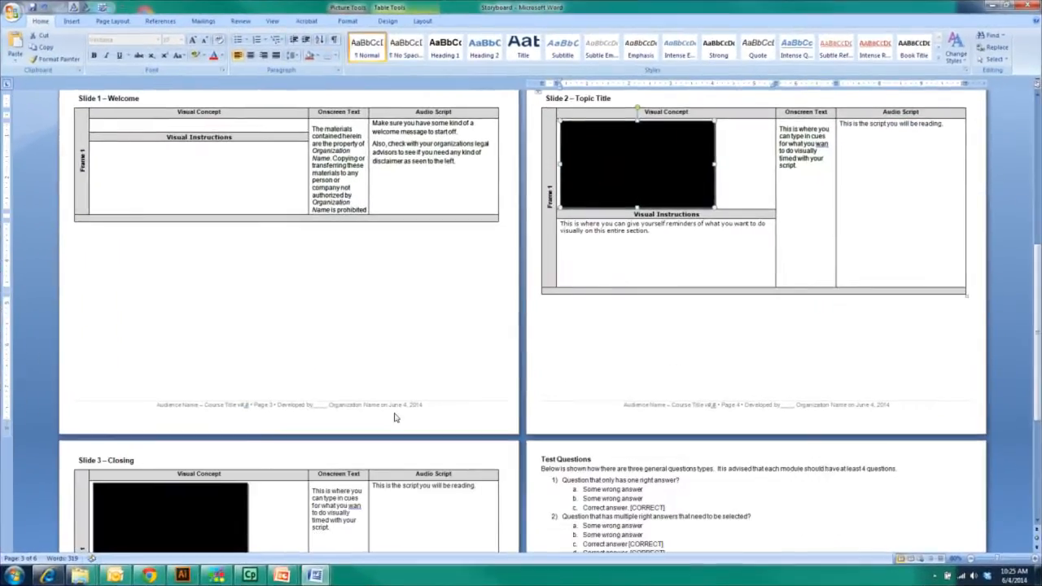
scroll(up, 3)
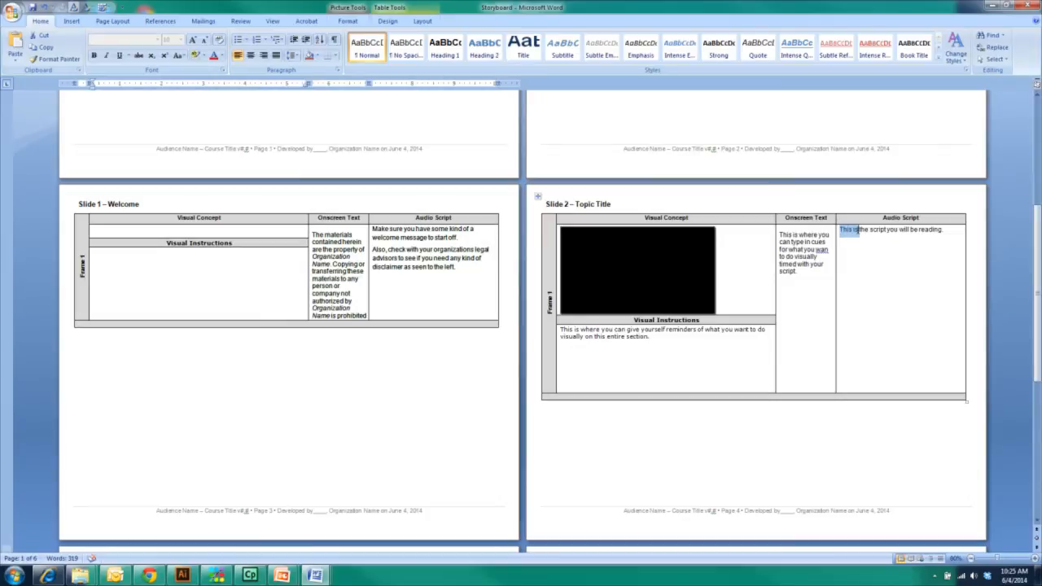
triple_click(892, 228)
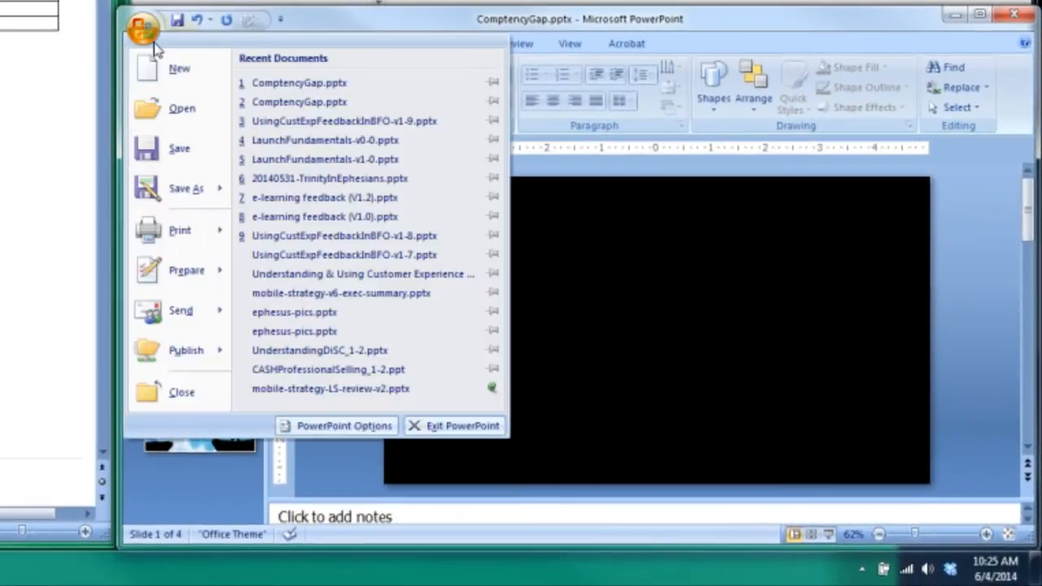
- Start Save As for the CompetencyGap presentation with PNG Portable Network Graphics Format as the type
click(185, 189)
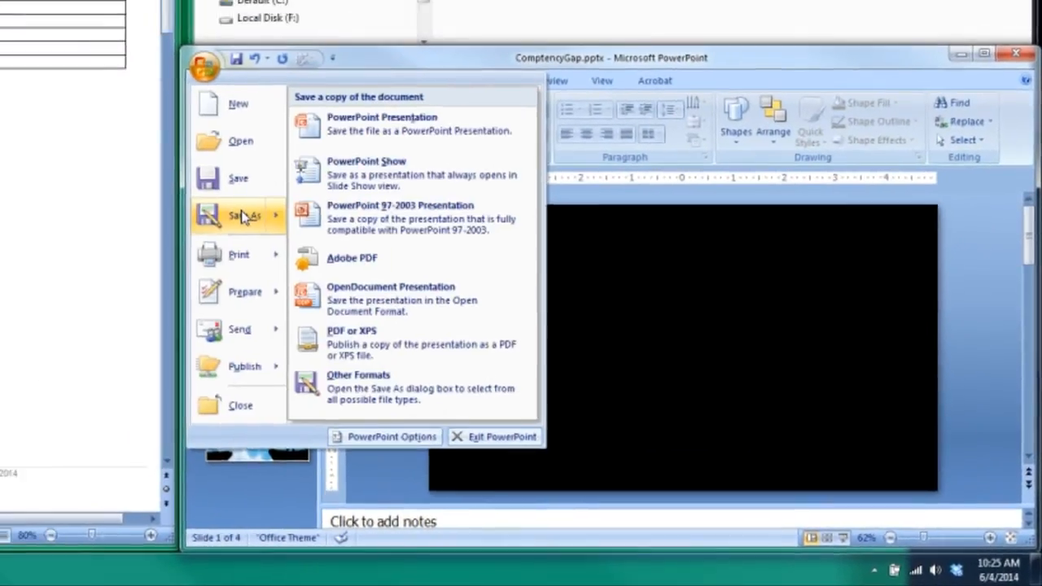
click(382, 124)
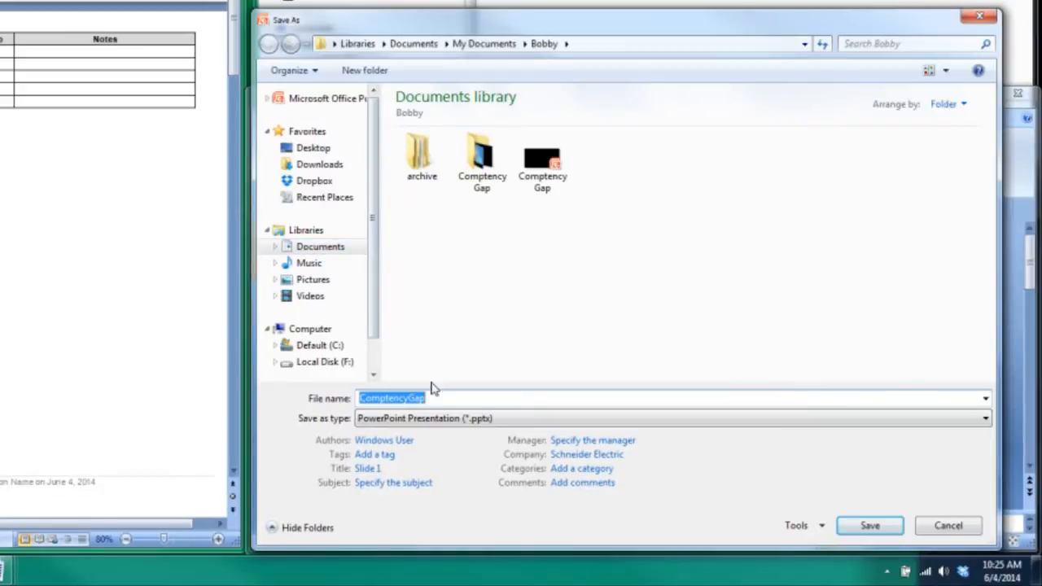
click(985, 416)
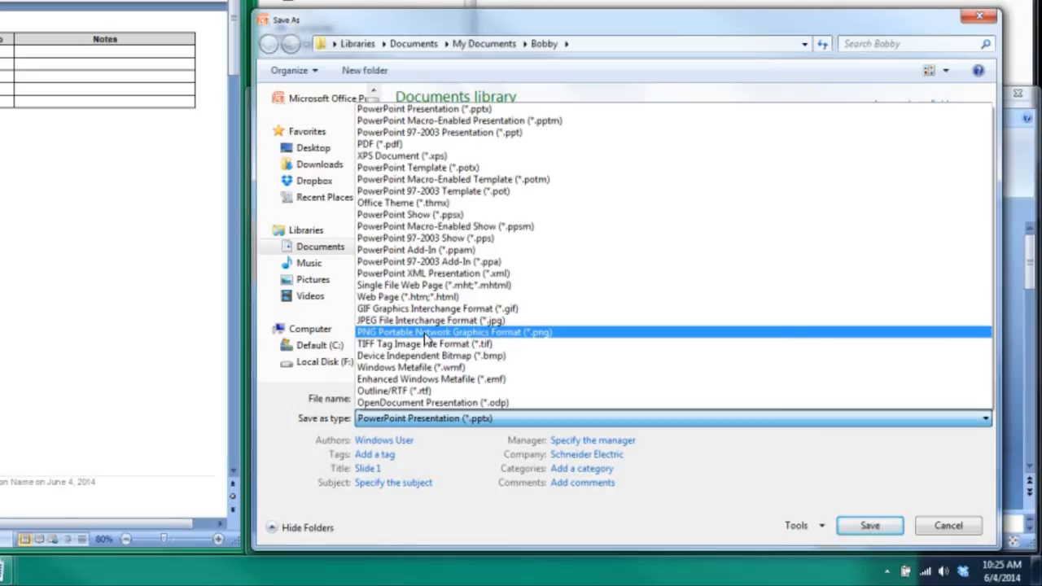
mouse_move(447, 340)
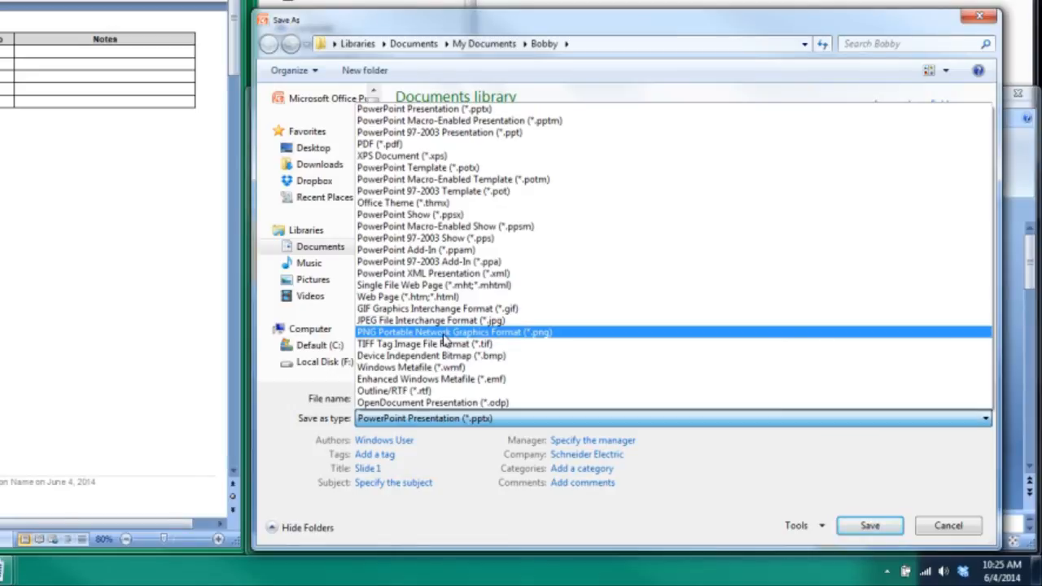
click(455, 332)
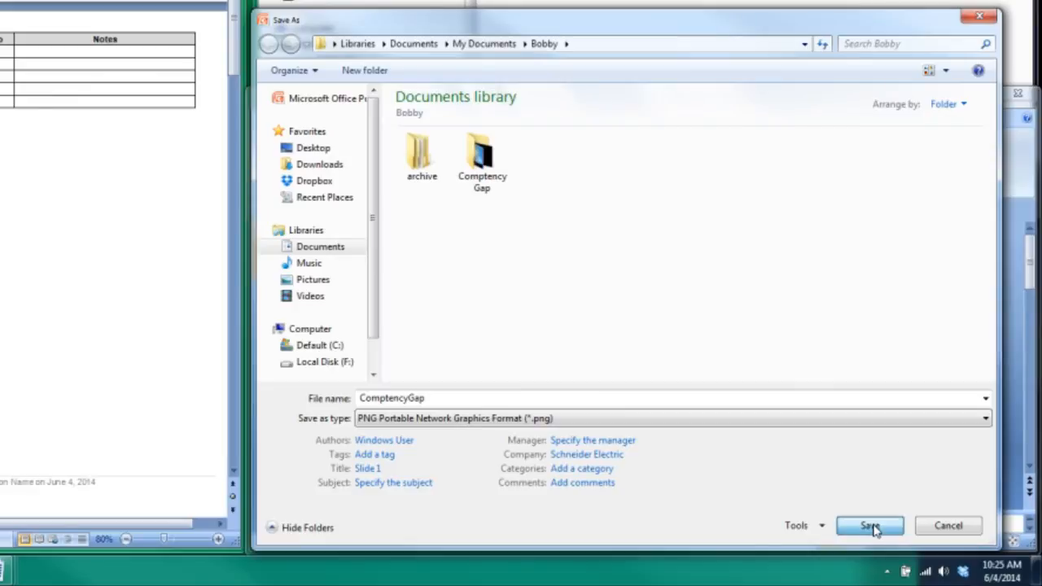
- Save with Every Slide chosen so all slides export as separate PNGs, confirming the message
click(870, 524)
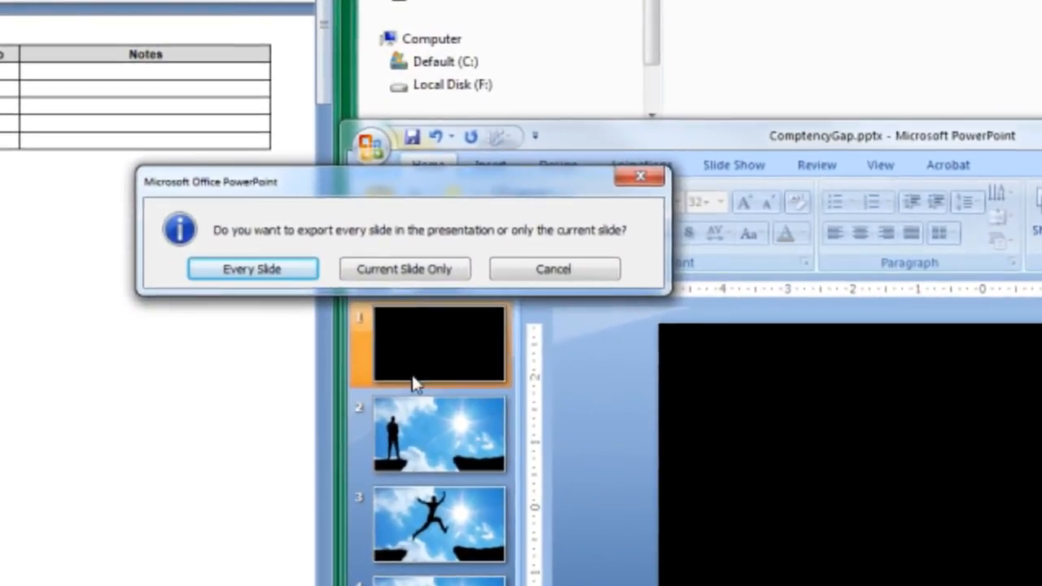
mouse_move(430, 332)
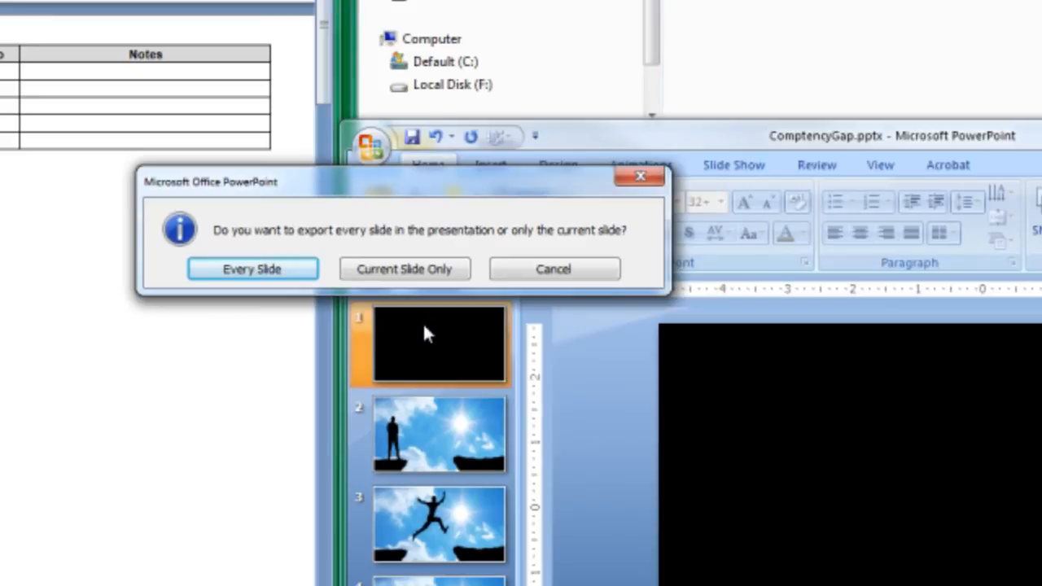
mouse_move(414, 387)
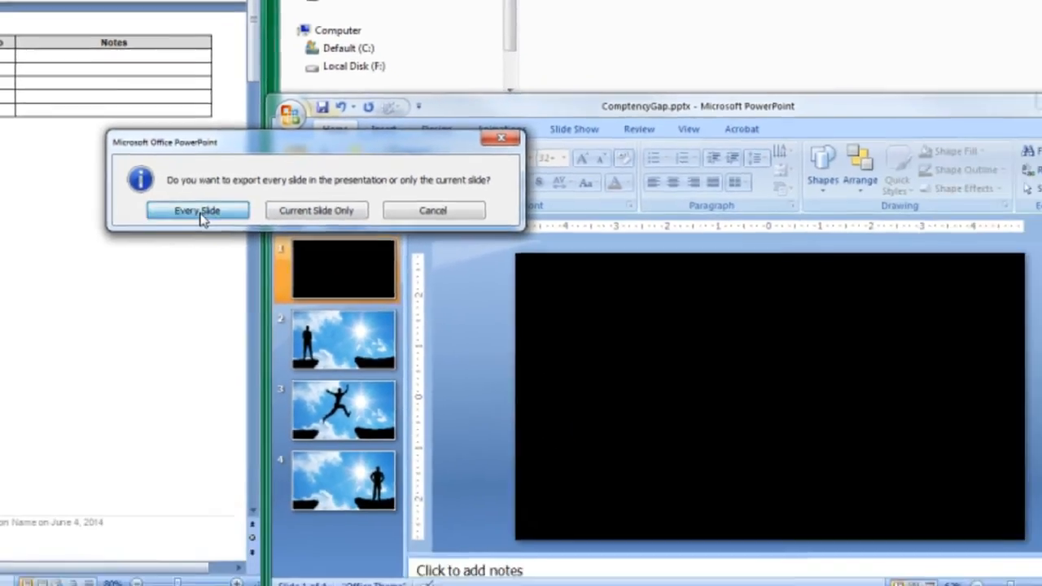
click(197, 210)
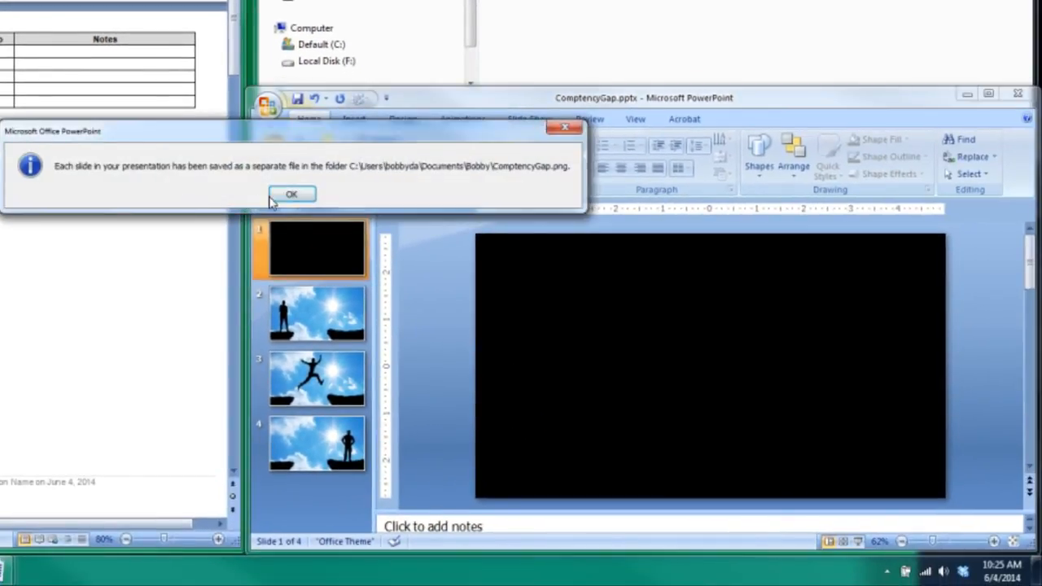
click(292, 194)
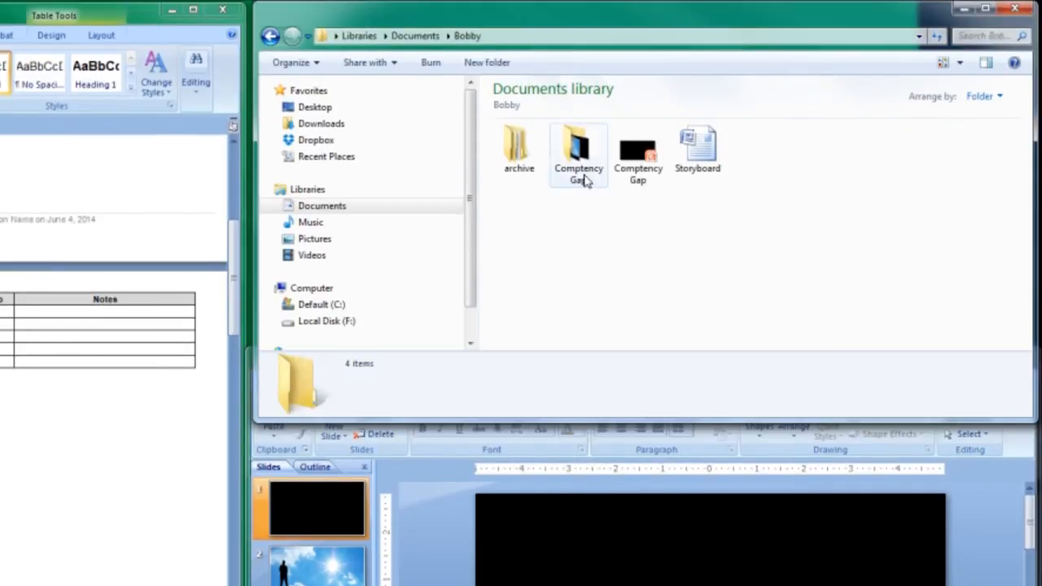
- Browse into the CompetencyGap folder in Documents and select the Slide1 PNG among Slide1–Slide4
click(638, 150)
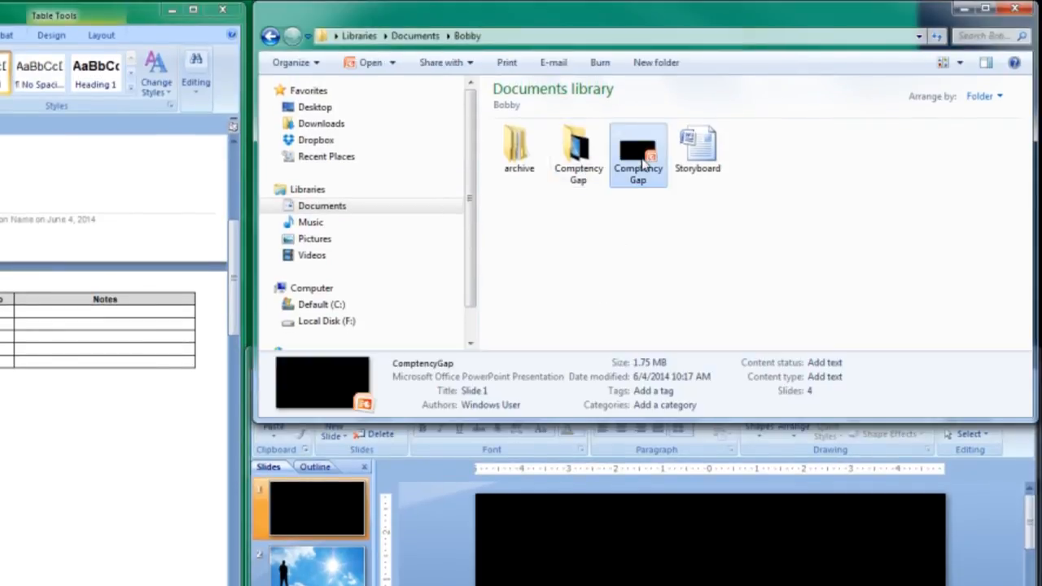
click(578, 150)
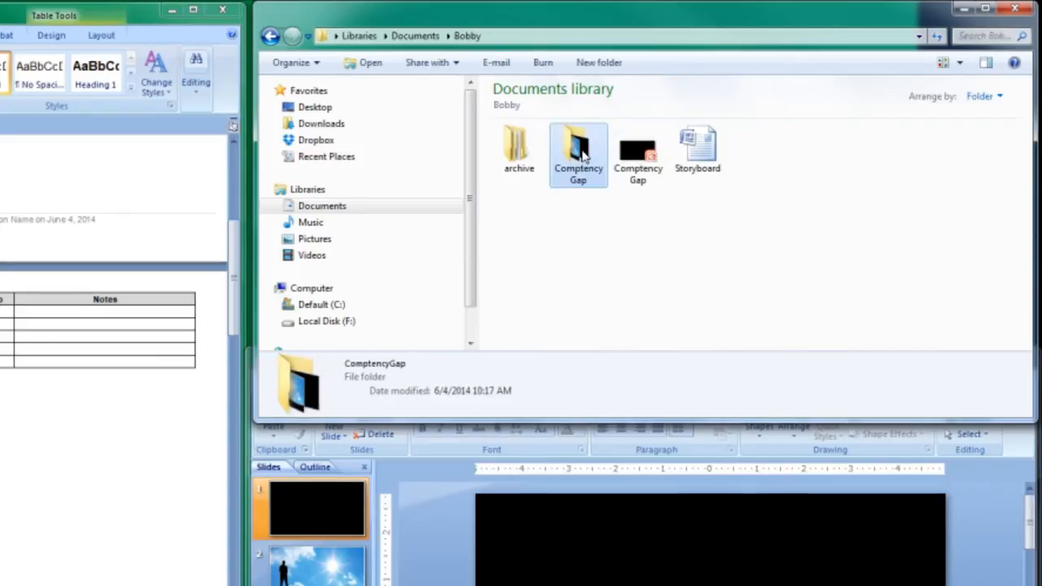
double_click(578, 149)
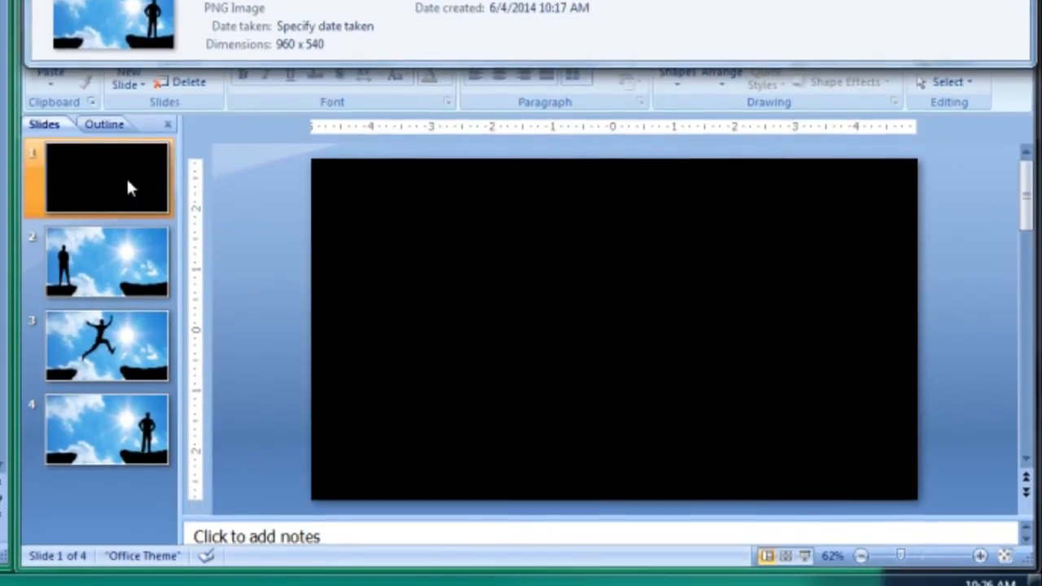
mouse_move(114, 341)
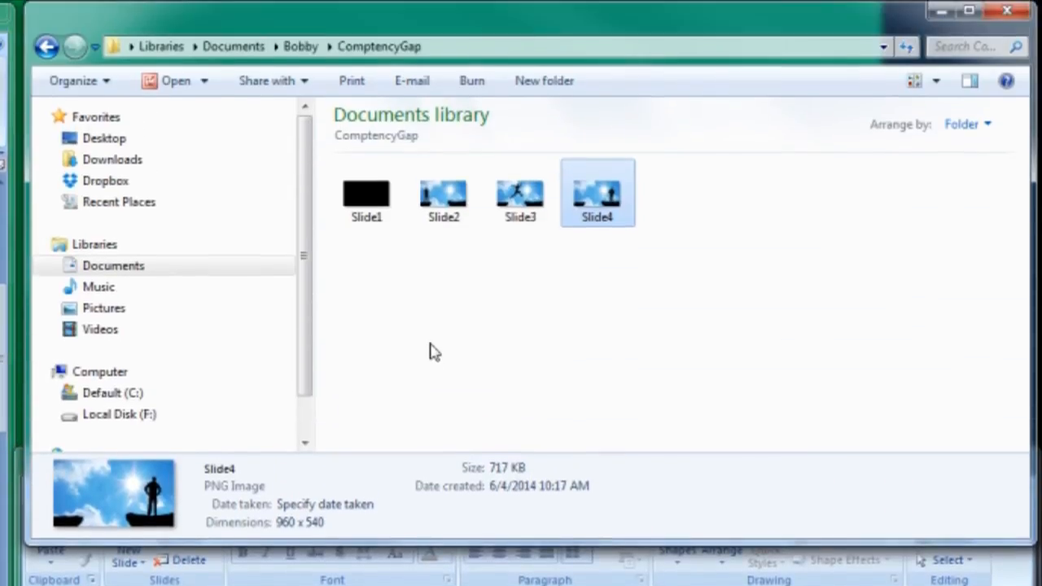
click(365, 192)
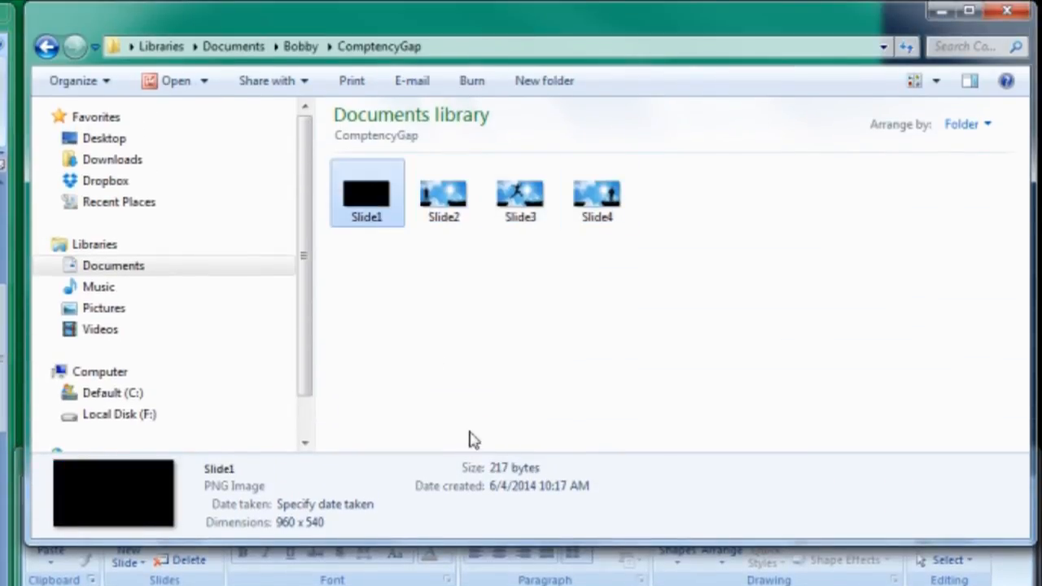
mouse_move(285, 535)
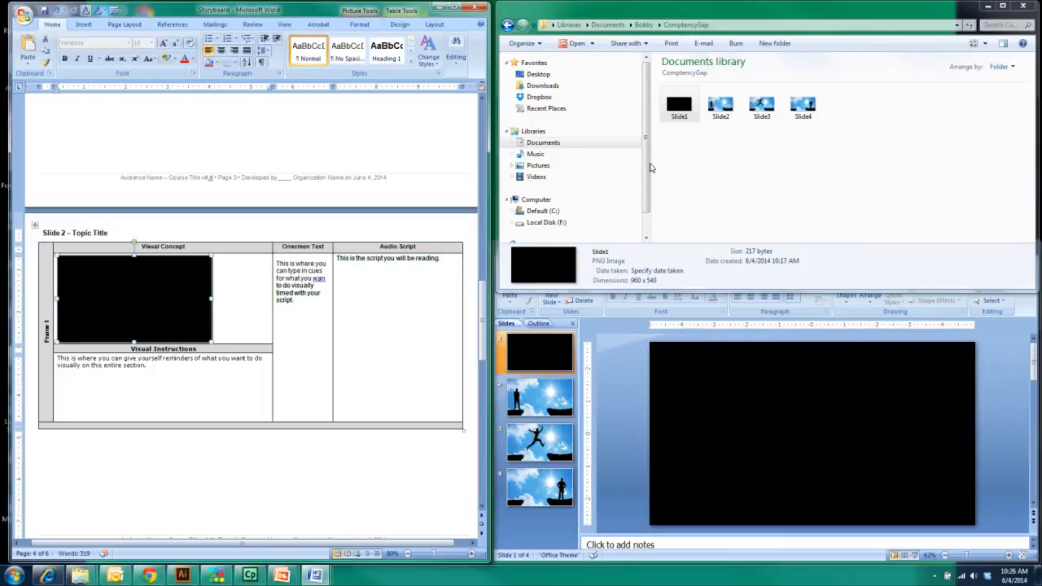
- Preview Slide1 in the image viewer, then send it to Microsoft Office Picture Manager instead
click(679, 104)
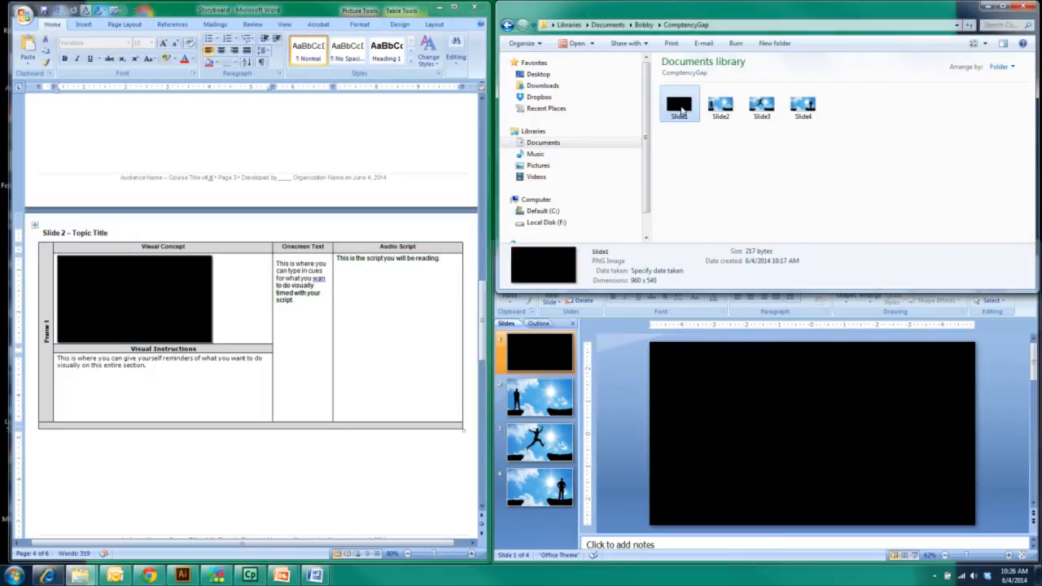
double_click(679, 105)
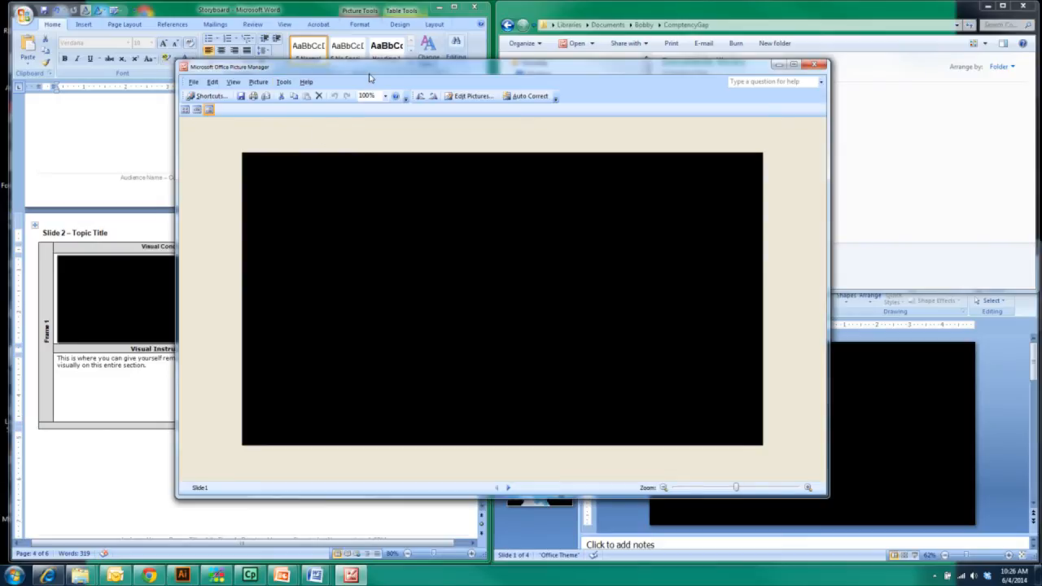
click(815, 66)
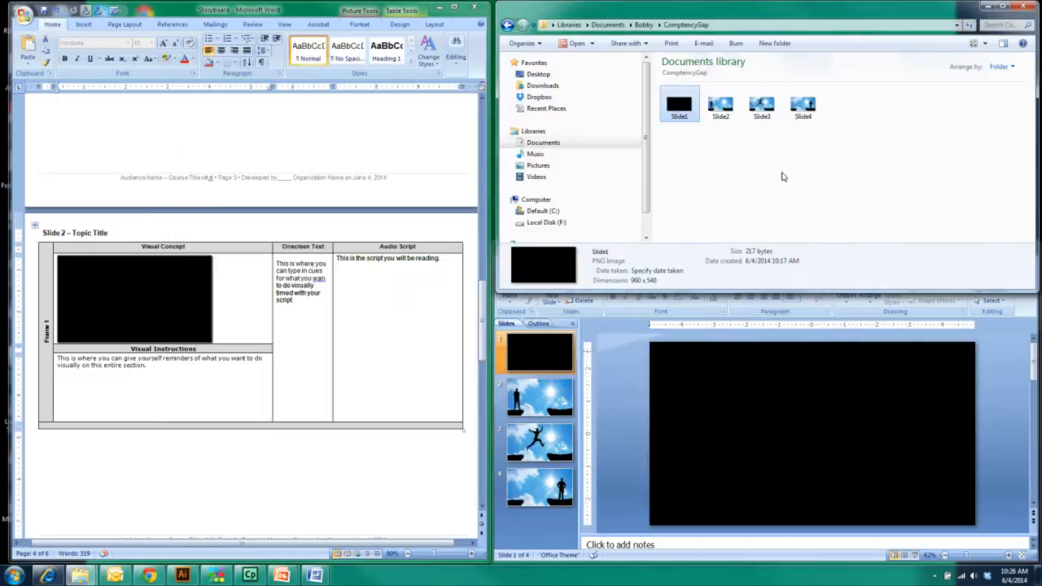
right_click(678, 104)
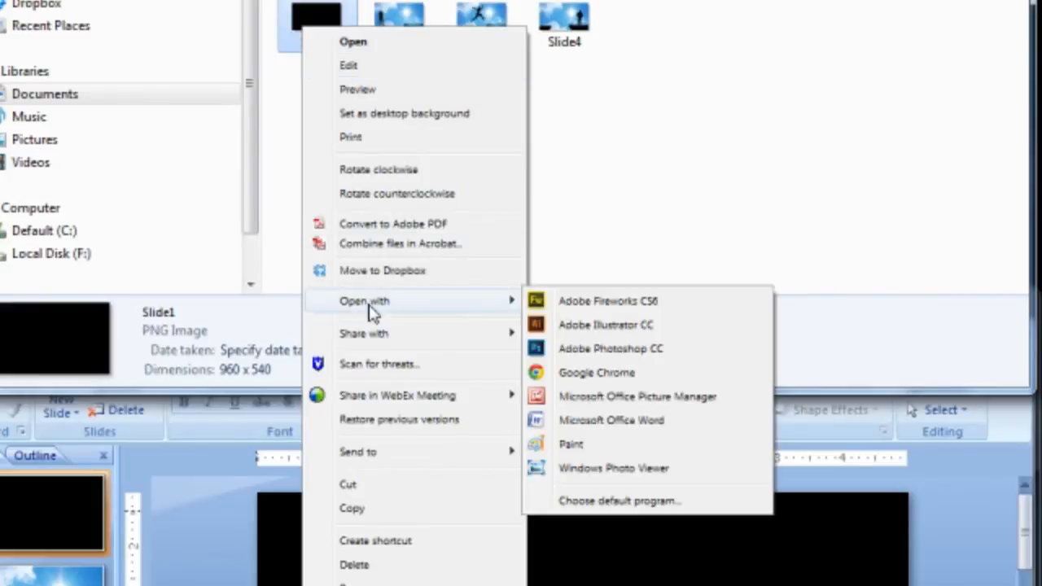
mouse_move(639, 399)
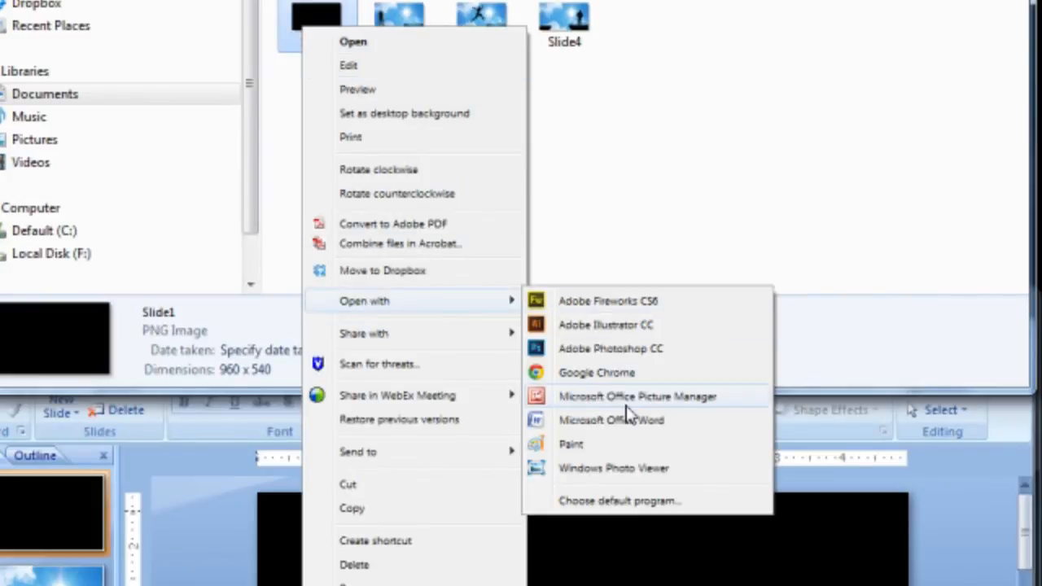
click(639, 397)
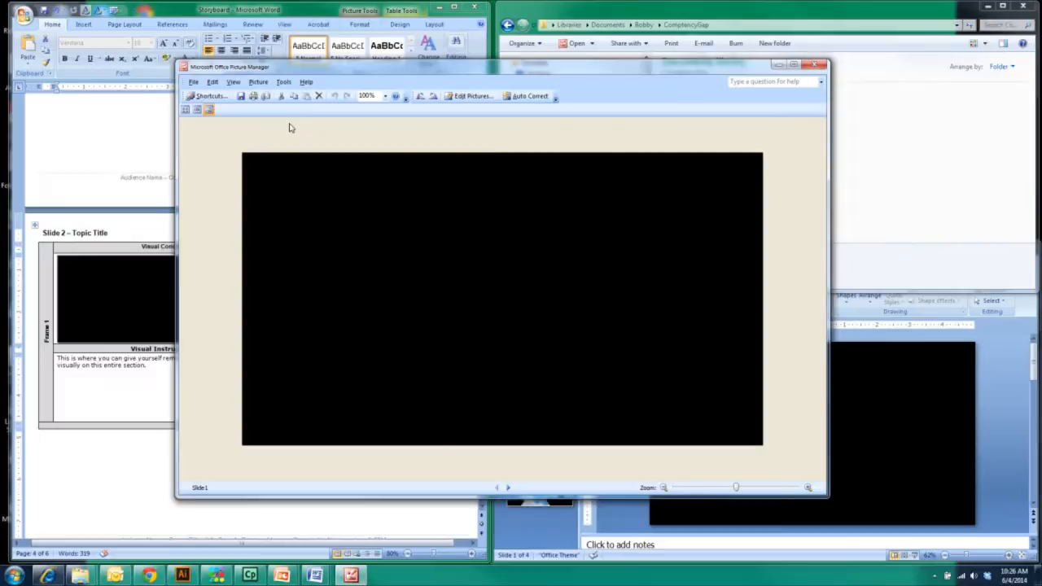
mouse_move(356, 234)
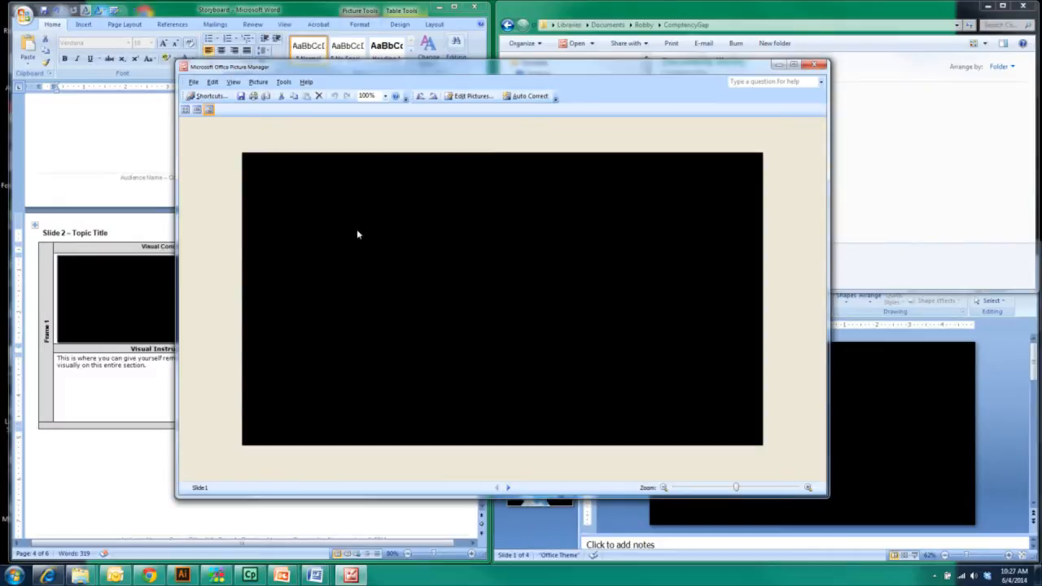
mouse_move(186, 111)
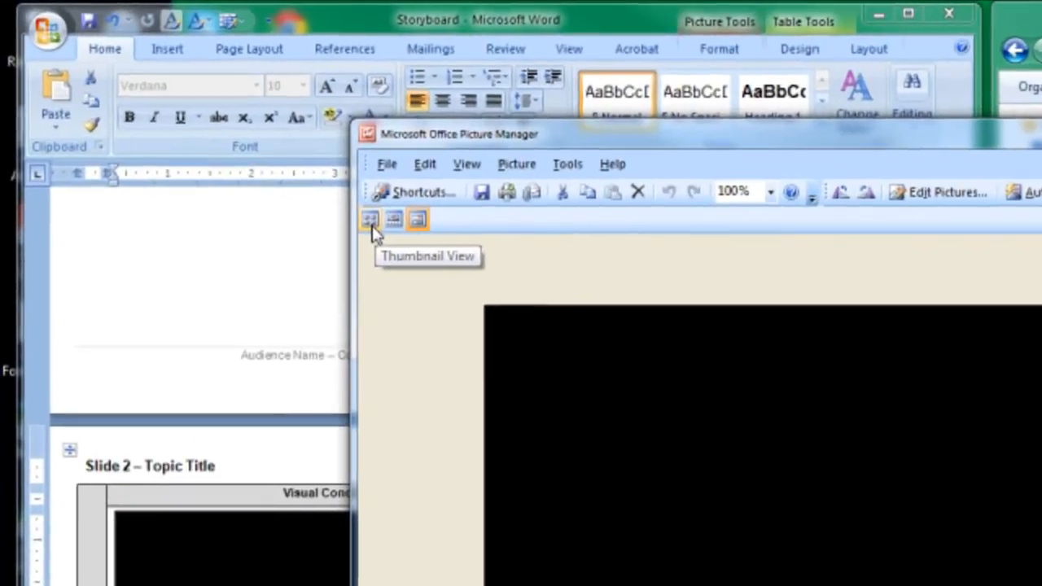
- Show all four slides as thumbnails and bring up Edit Pictures resize settings at 960 x 540
click(368, 218)
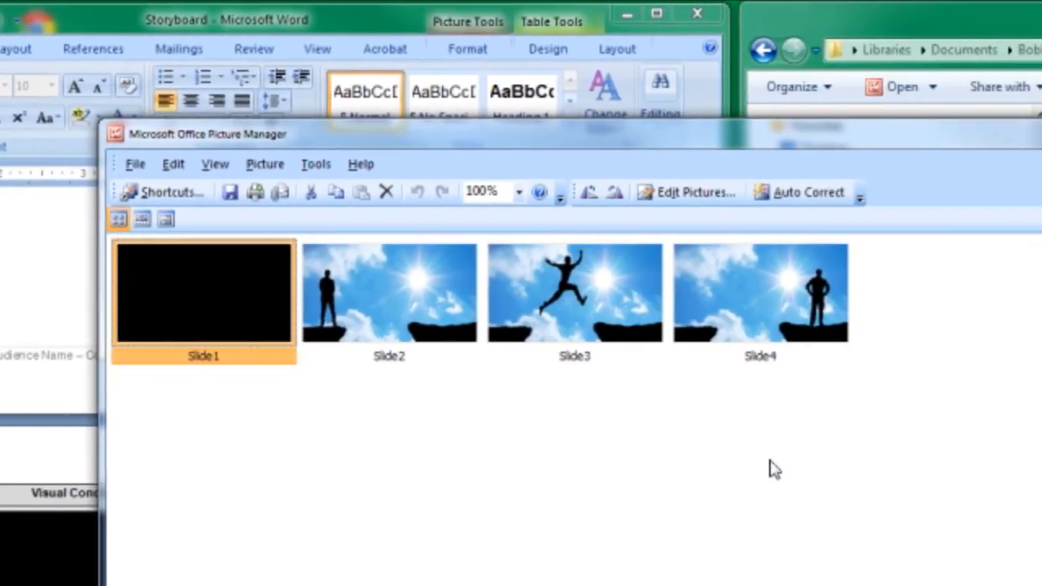
mouse_move(746, 312)
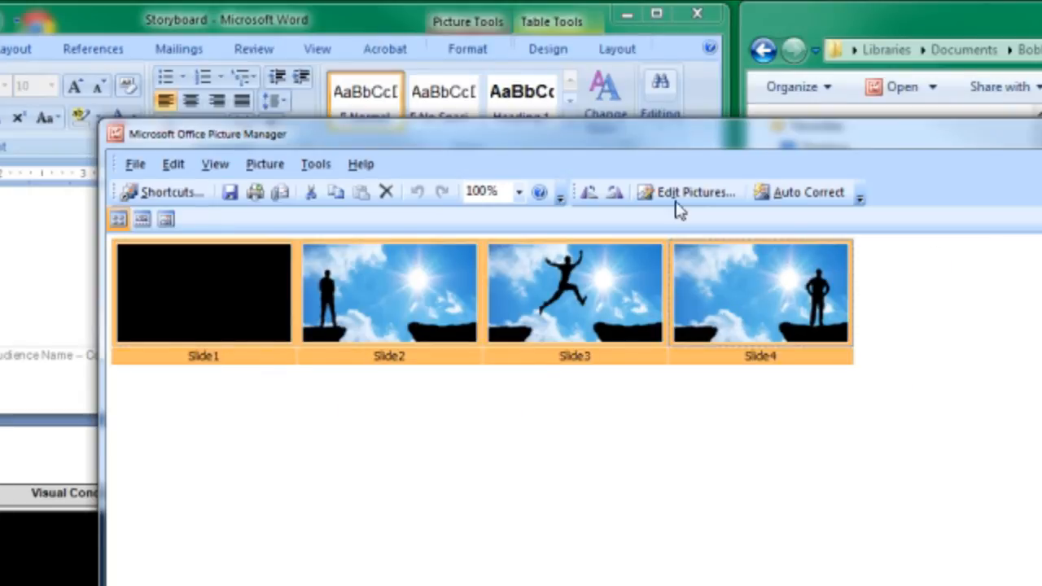
mouse_move(688, 192)
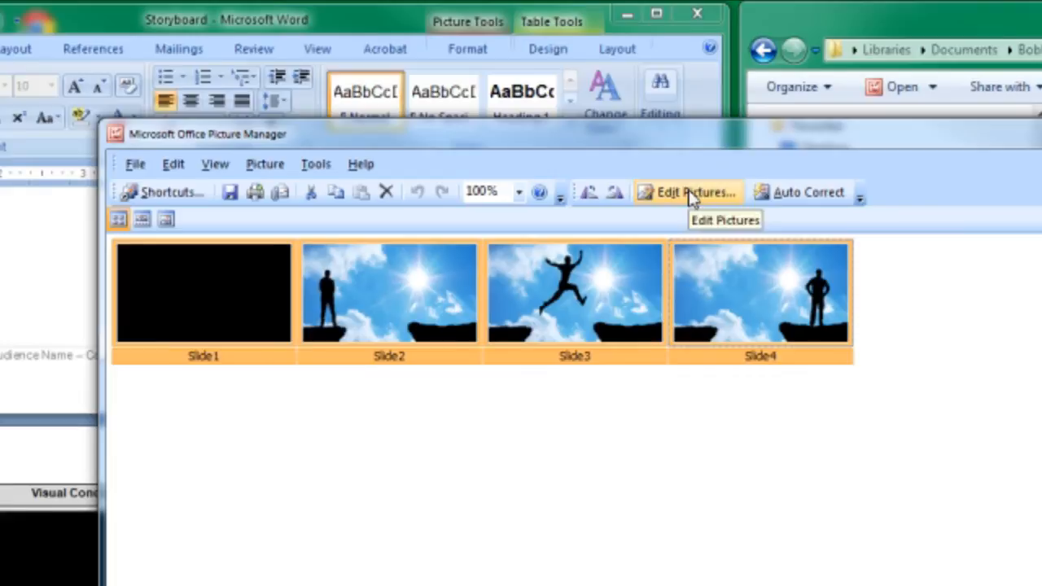
click(687, 192)
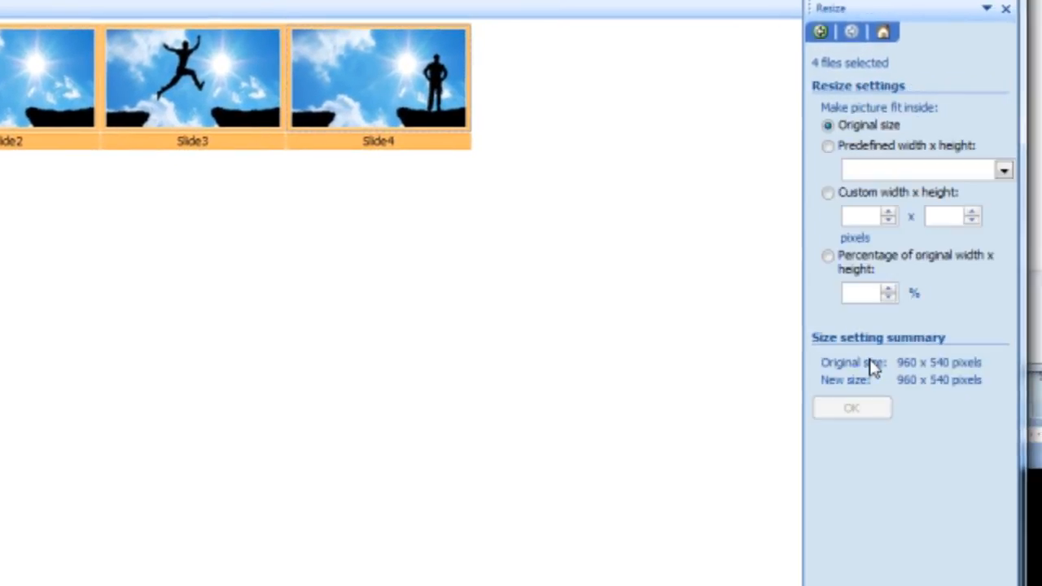
- Resize the four slide images to 317 x 178 pixels, save them and close Picture Manager
click(827, 254)
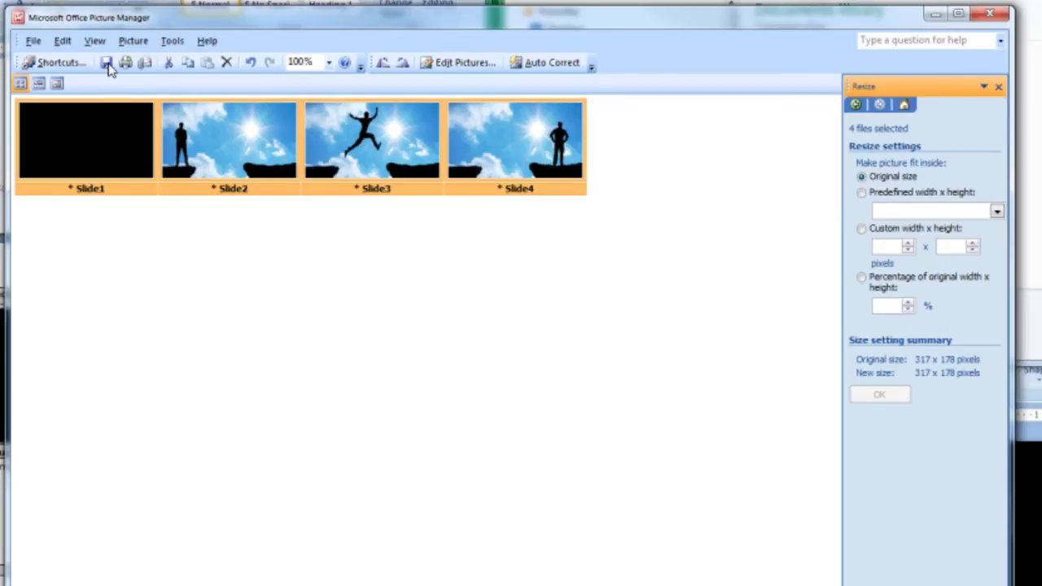
click(84, 143)
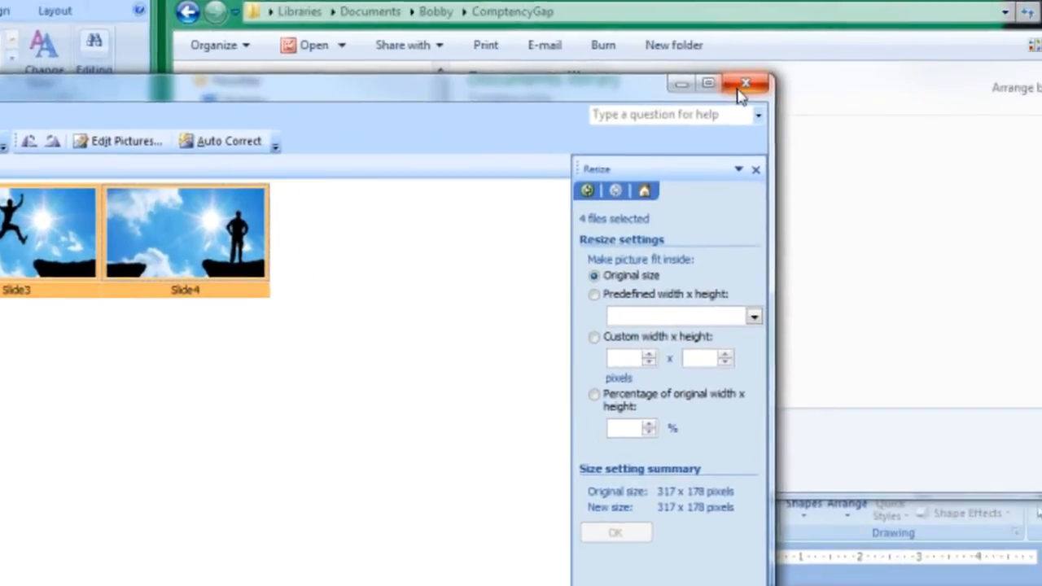
click(746, 83)
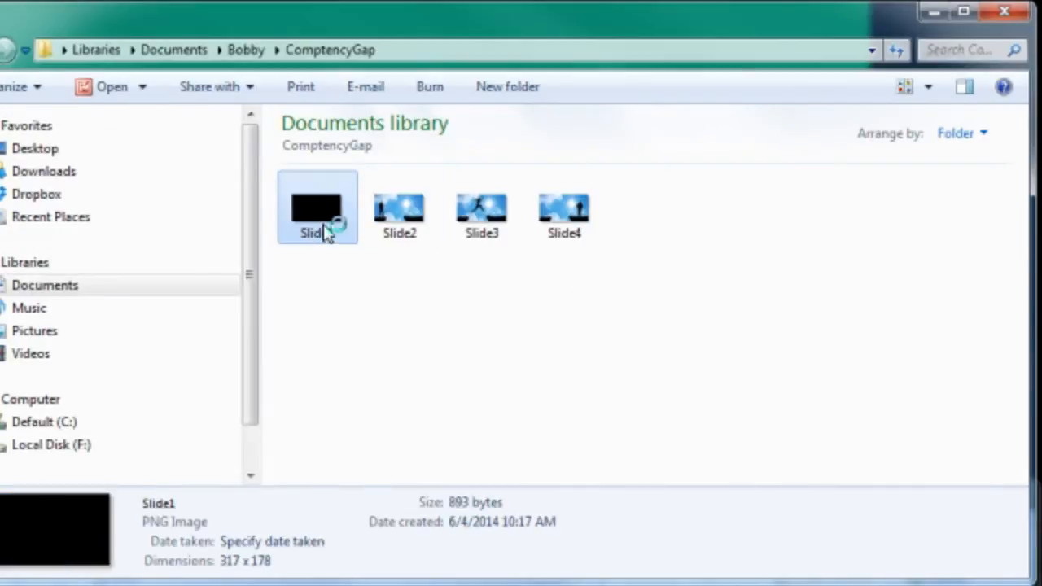
mouse_move(407, 324)
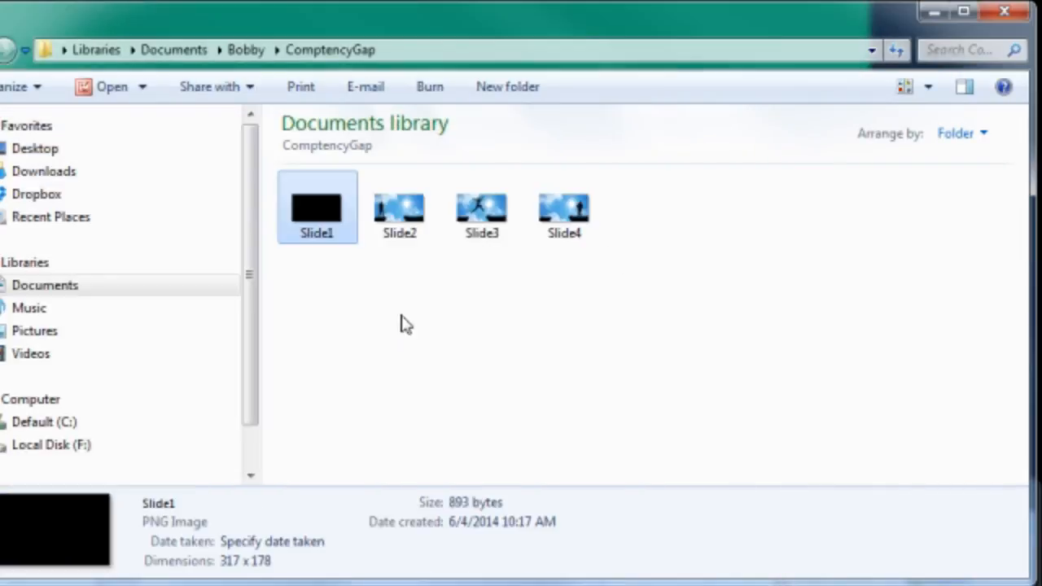
mouse_move(261, 573)
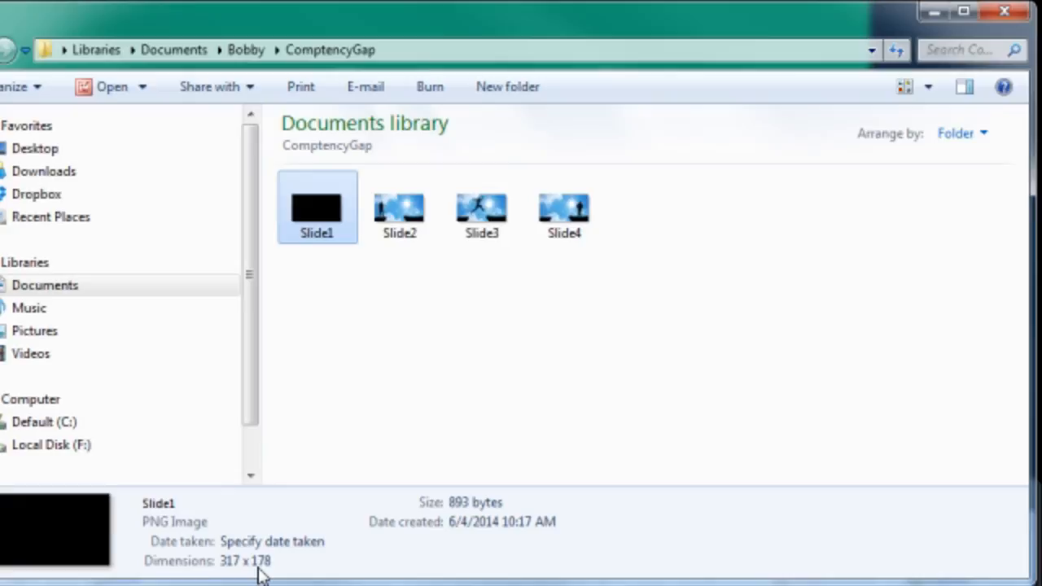
mouse_move(407, 511)
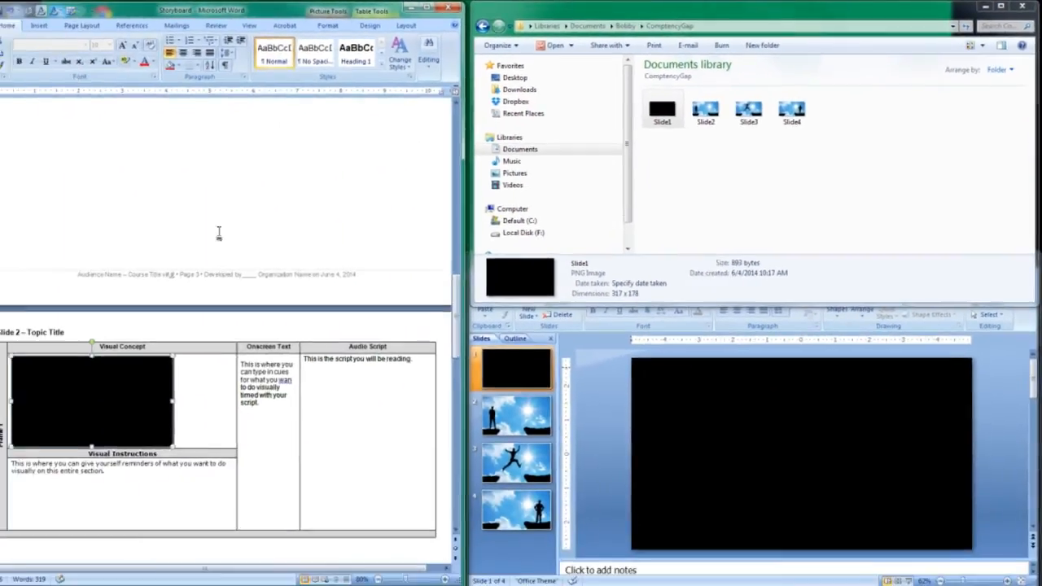
scroll(up, 3)
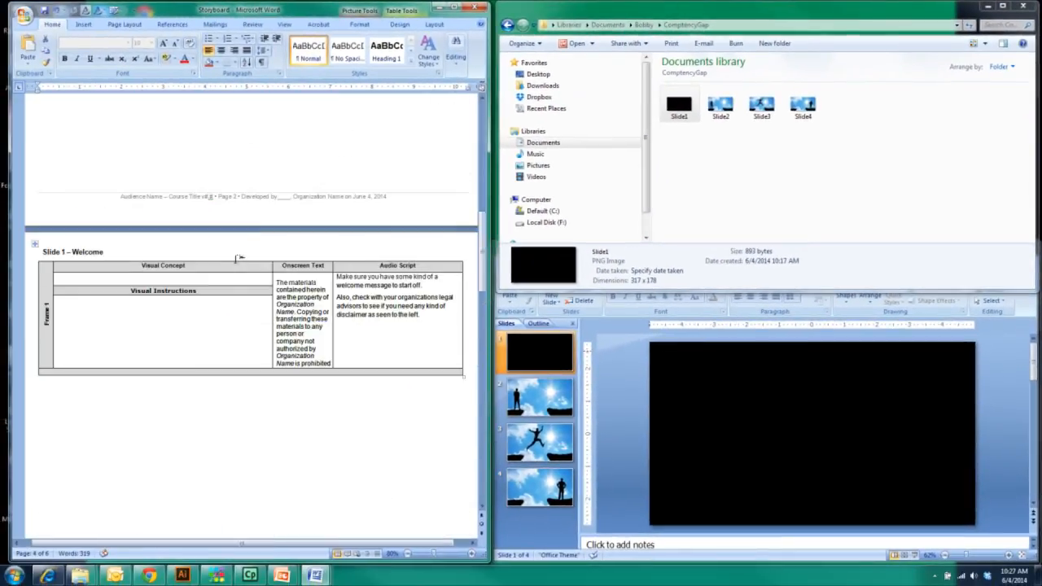
- Insert the cliff-figure slide PNG into the Slide 1 – Welcome Visual Concept cell and select it for Picture Effects
click(95, 277)
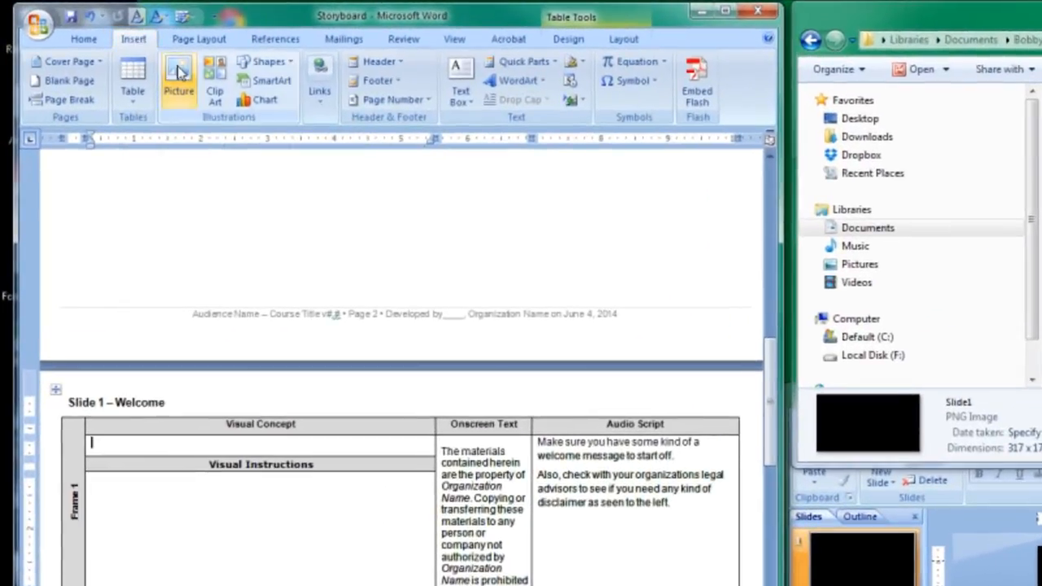
click(179, 73)
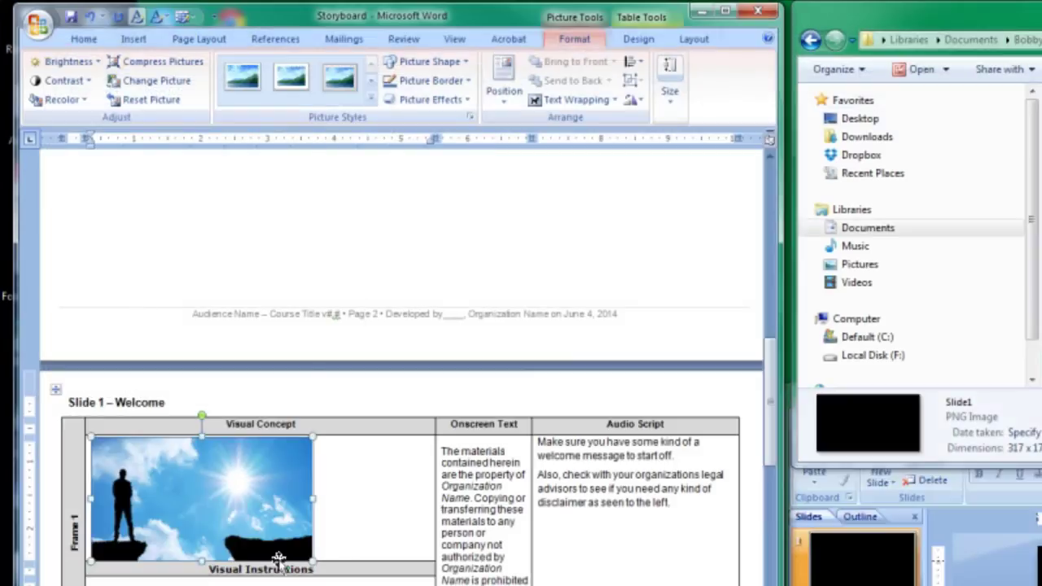
click(253, 501)
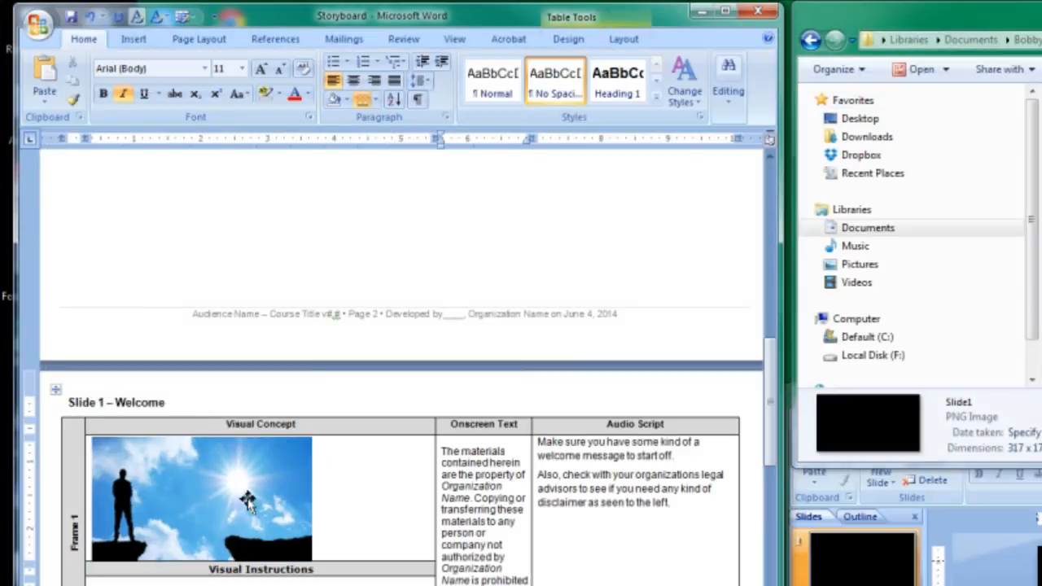
click(202, 498)
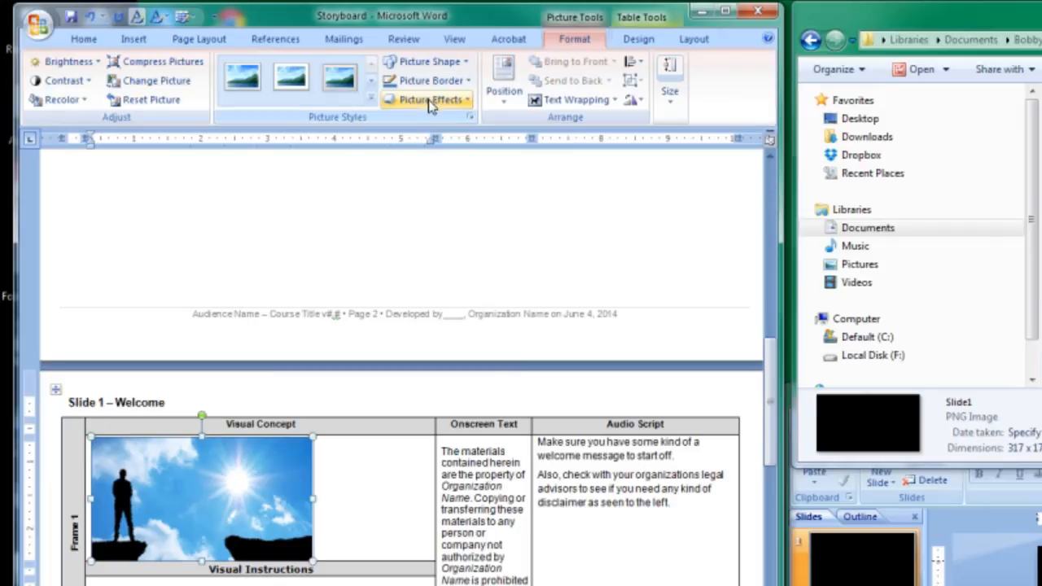
click(426, 99)
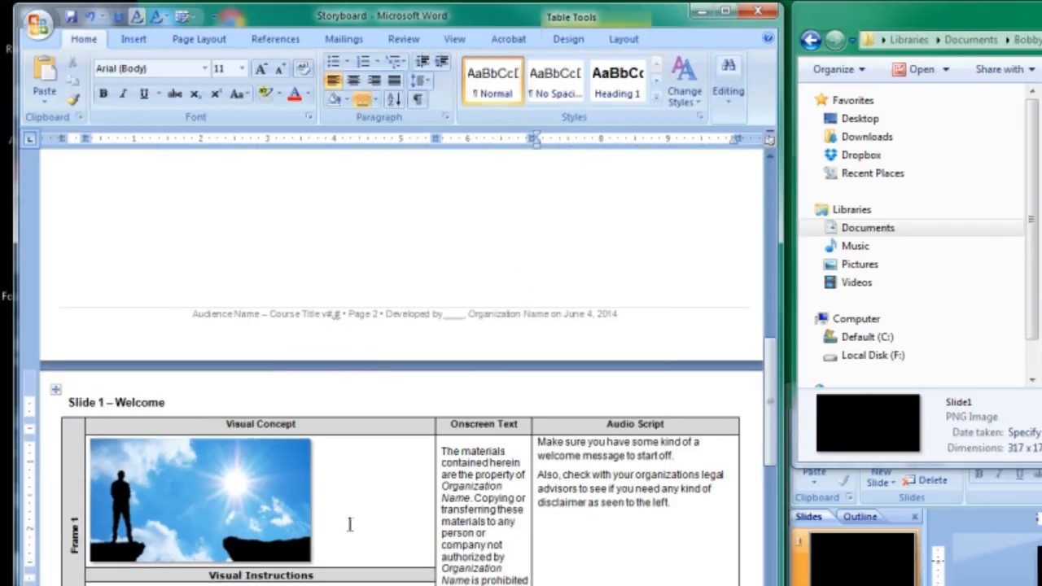
mouse_move(365, 455)
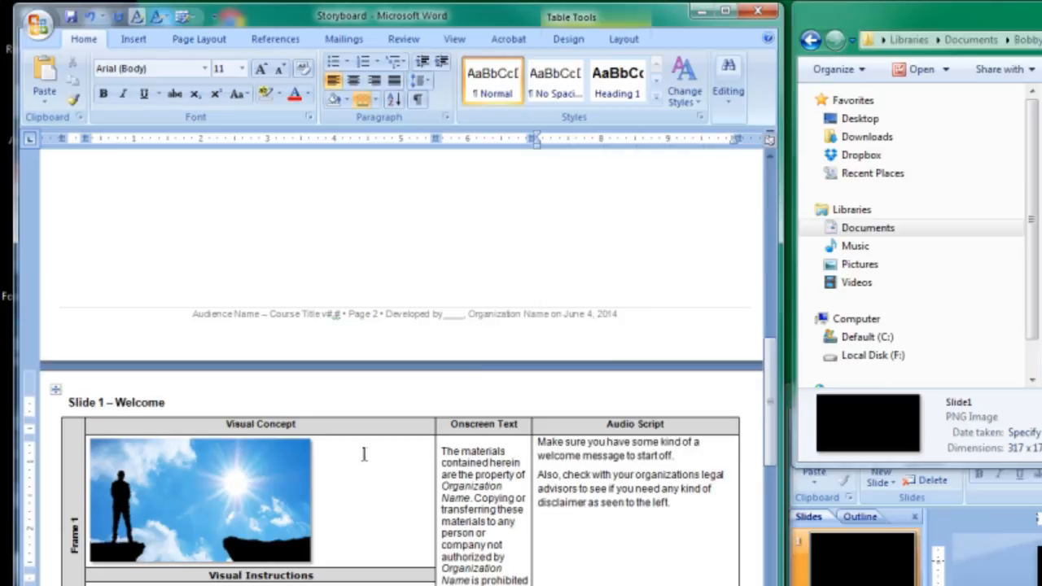
- Scroll the storyboard down to the Slide 2 – Topic Title frame with its black placeholder image
scroll(down, 3)
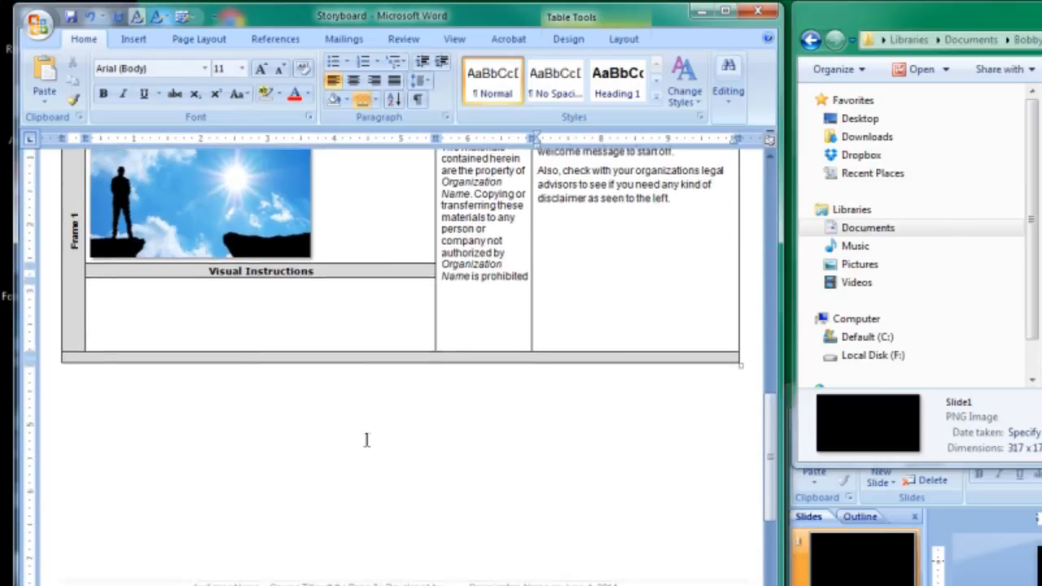
scroll(up, 3)
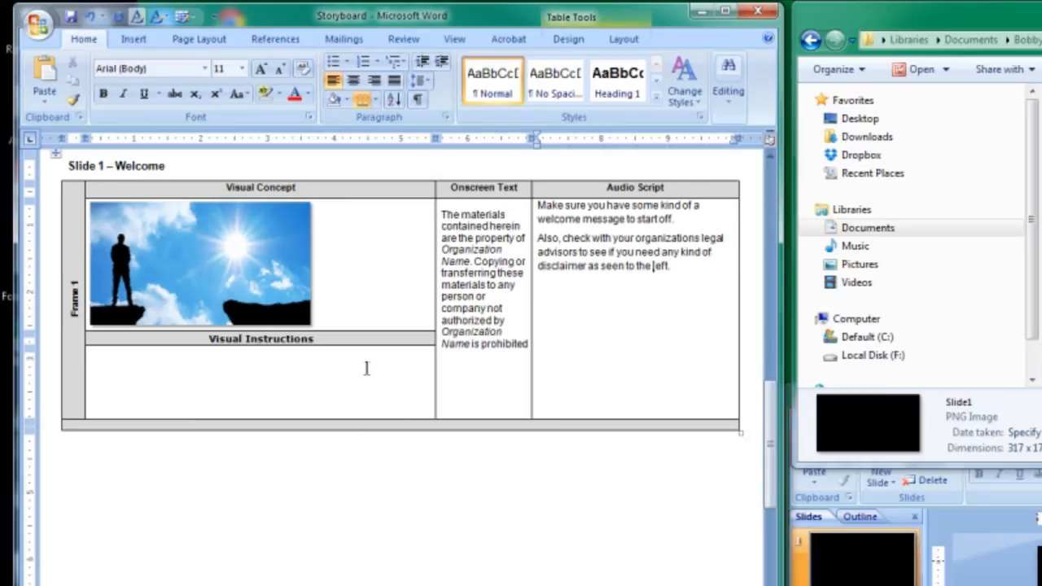
scroll(down, 3)
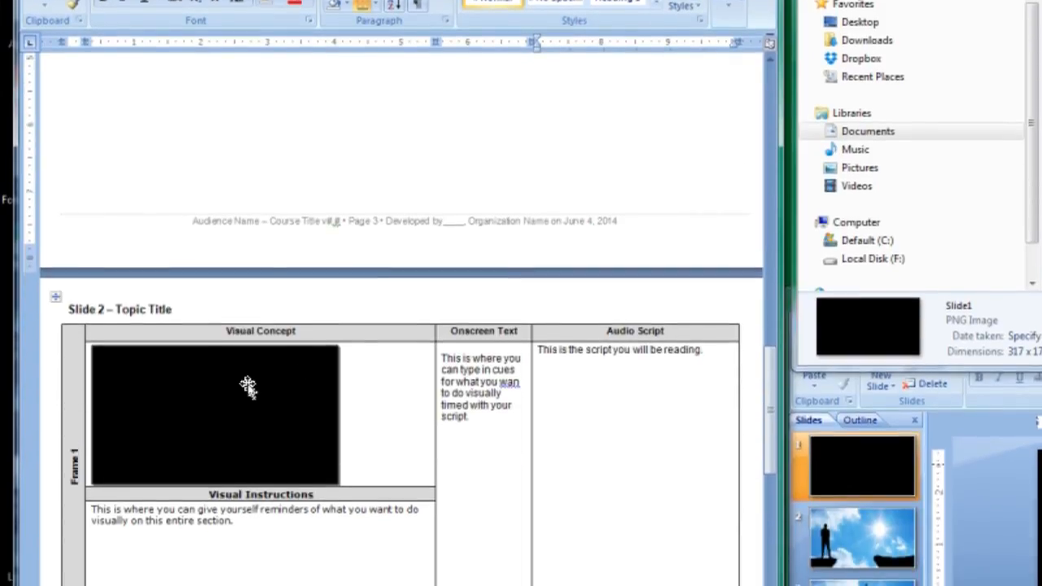
- Use Change Picture to swap the black placeholder for the Slide3 jumping-figure image
right_click(248, 387)
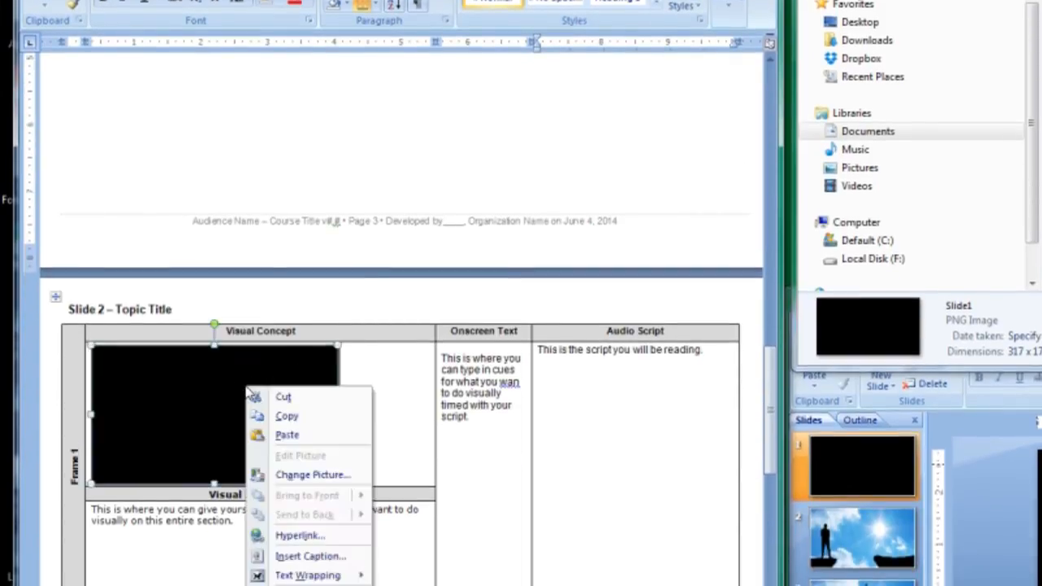
mouse_move(308, 476)
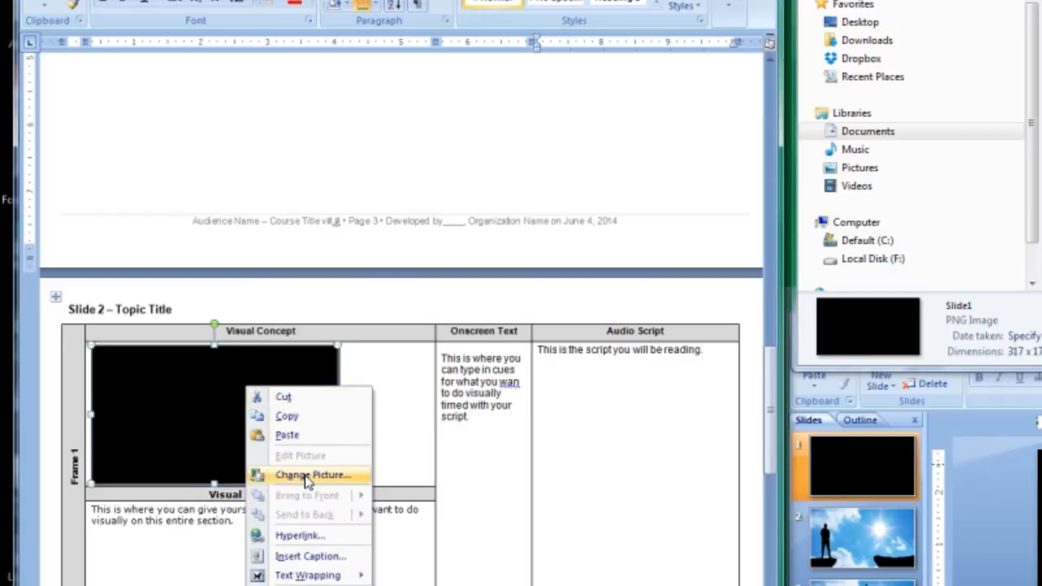
click(312, 475)
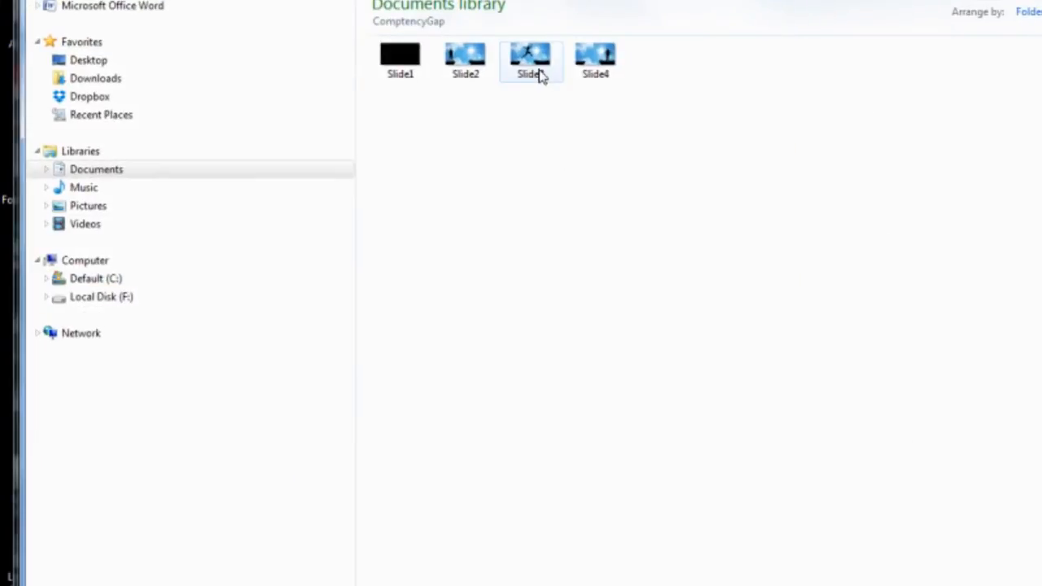
click(531, 57)
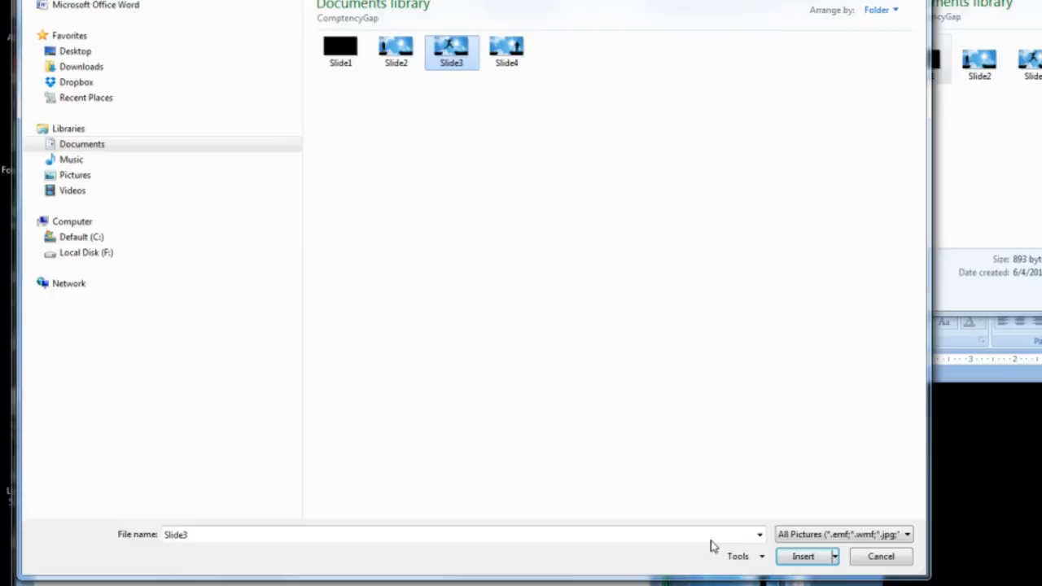
click(803, 557)
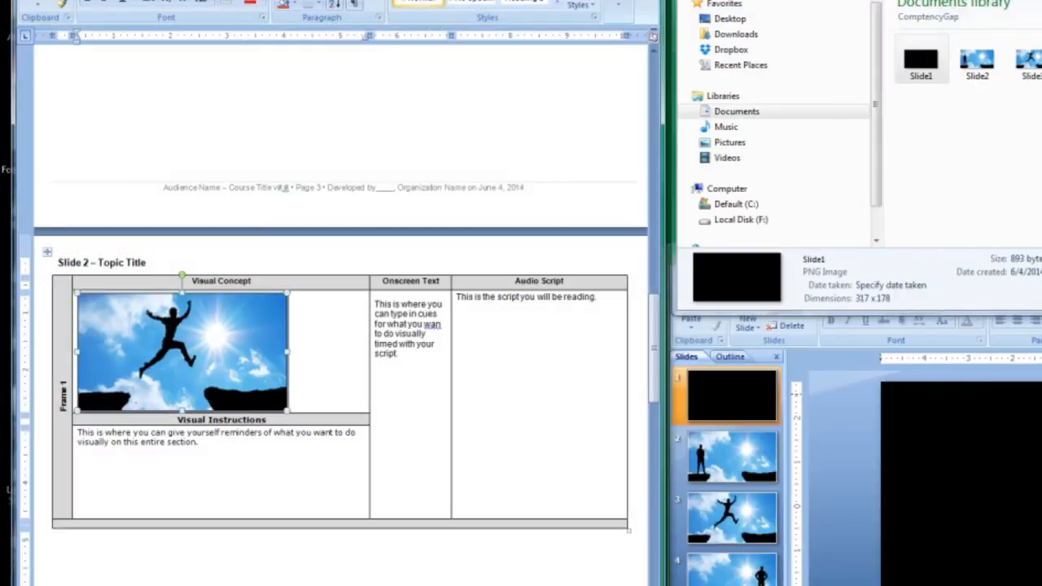